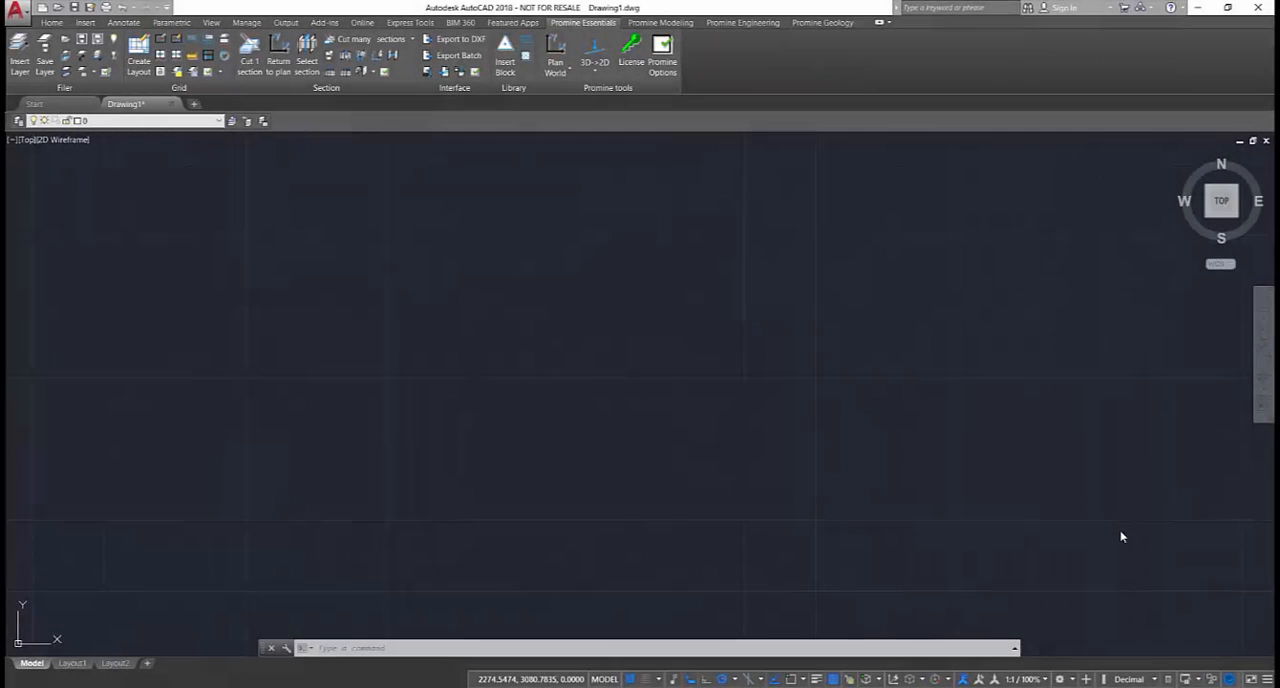
{"action": "mouse_move", "coordinate": [595, 368]}
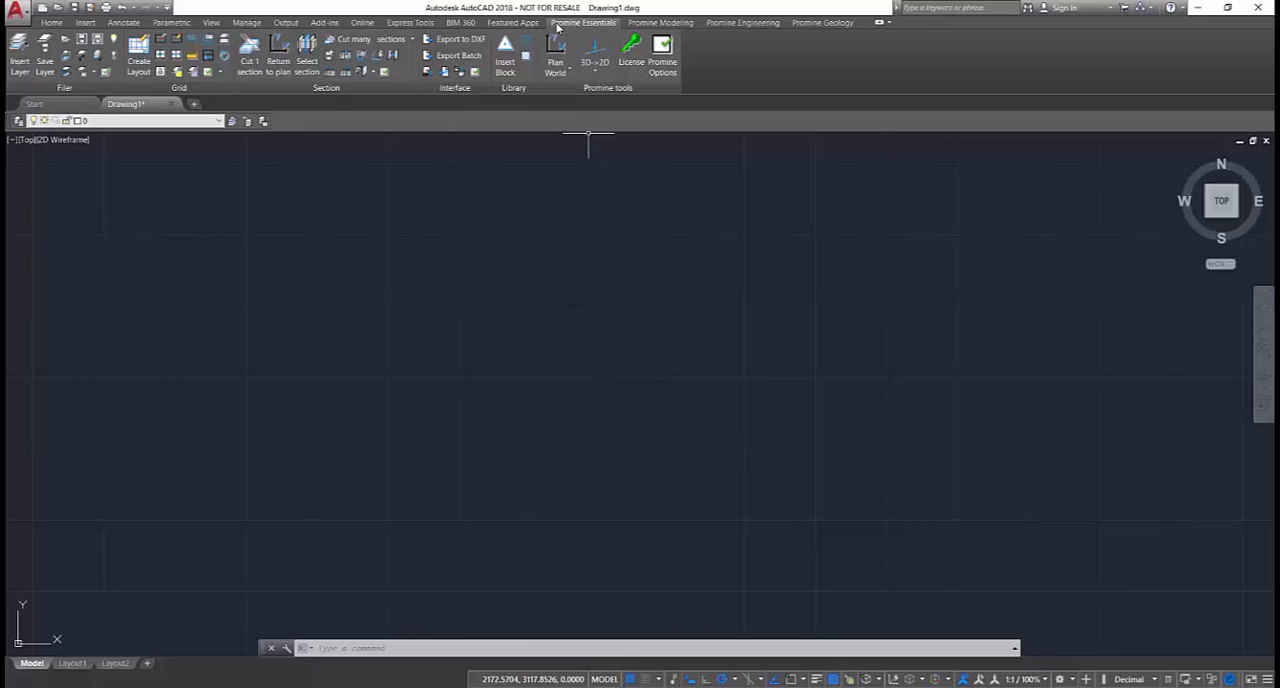
{"action": "mouse_move", "coordinate": [264, 86]}
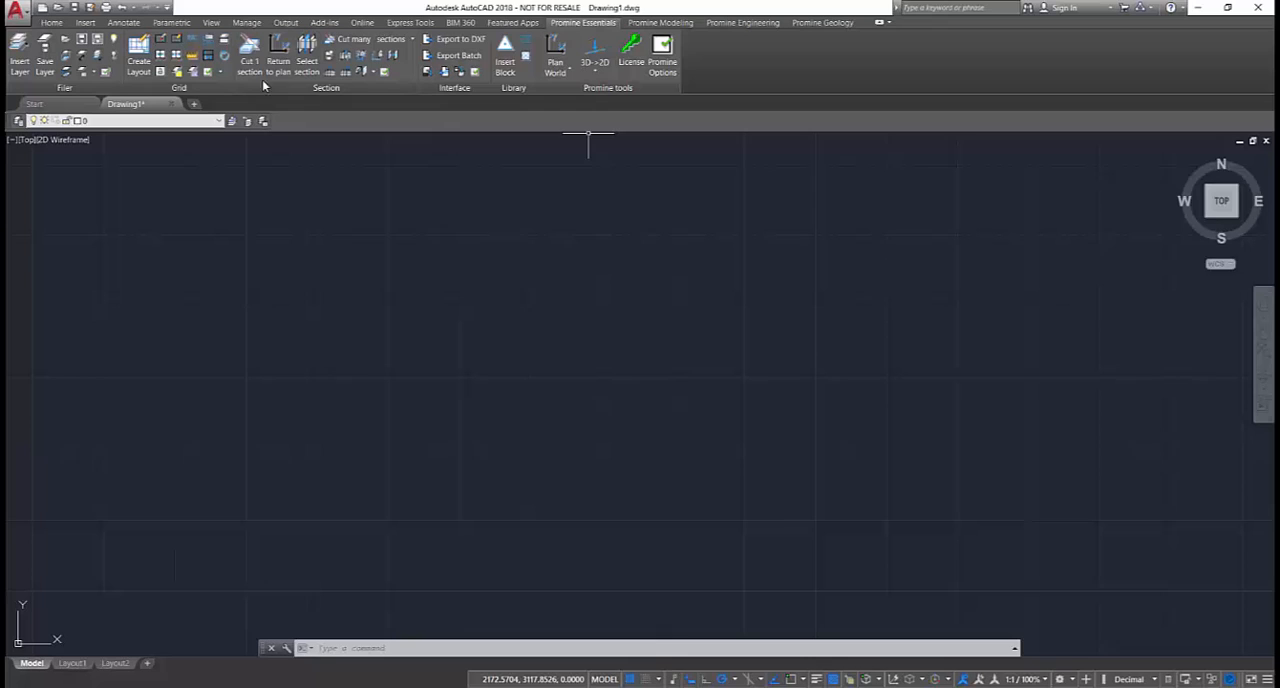
Step: Insert the US-S-3D Drift layers for levels 1150 and 1175 into the drawing
{"action": "left_click", "coordinate": [660, 22]}
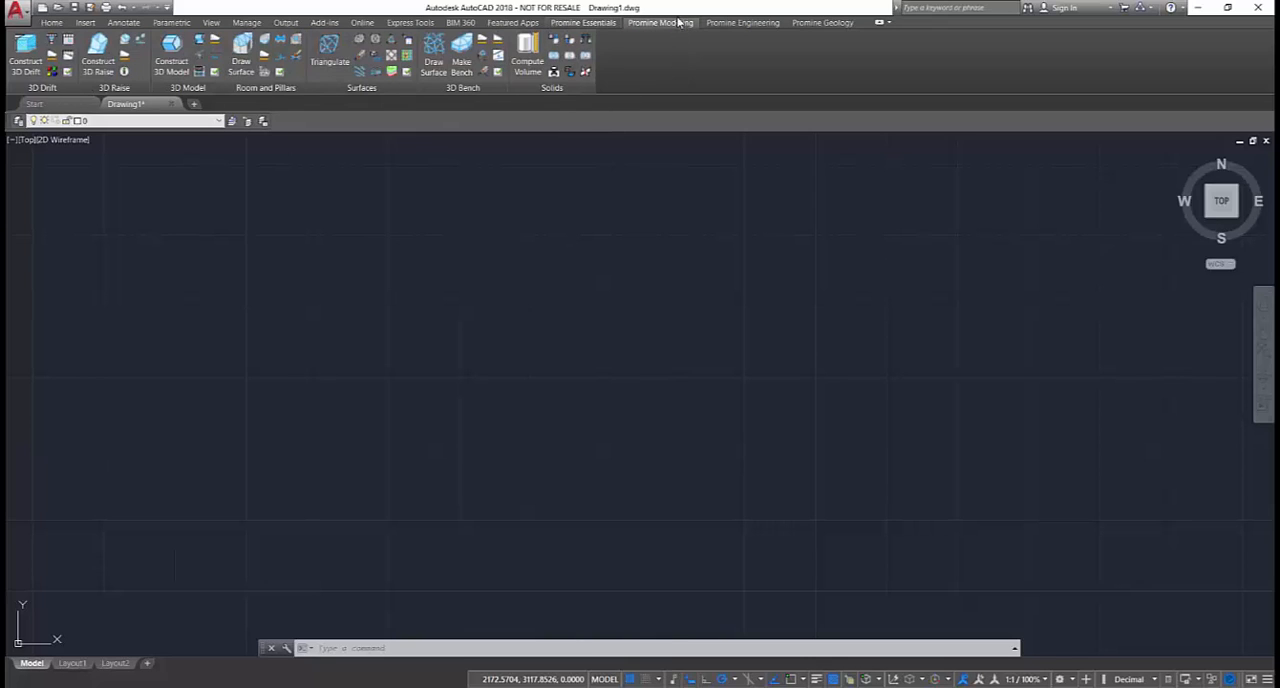
{"action": "left_click", "coordinate": [742, 22]}
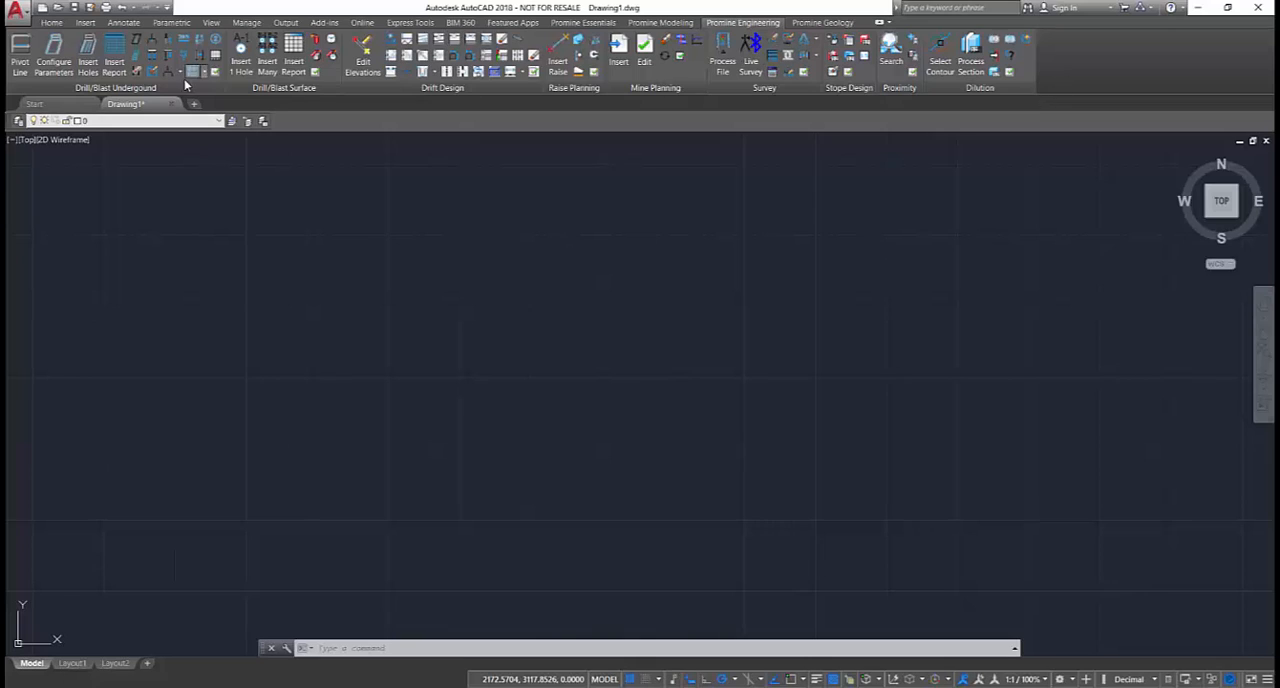
{"action": "left_click", "coordinate": [821, 22]}
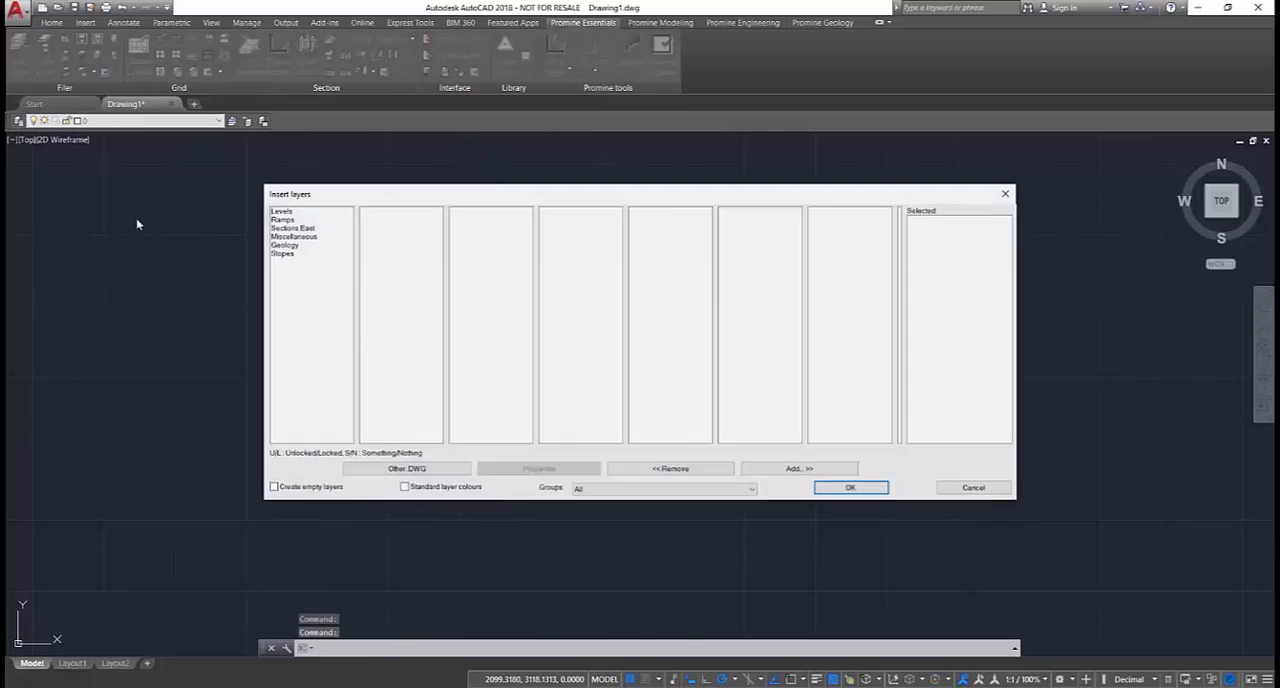
{"action": "left_click", "coordinate": [282, 211]}
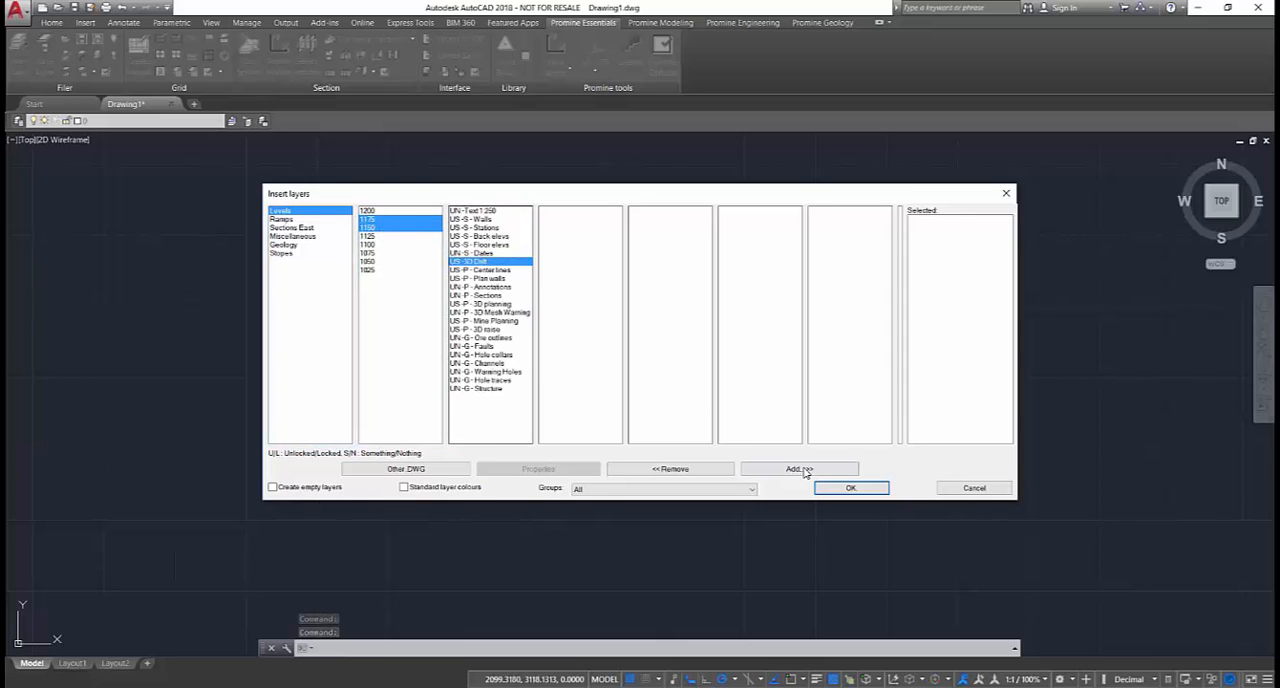
{"action": "left_click", "coordinate": [798, 468]}
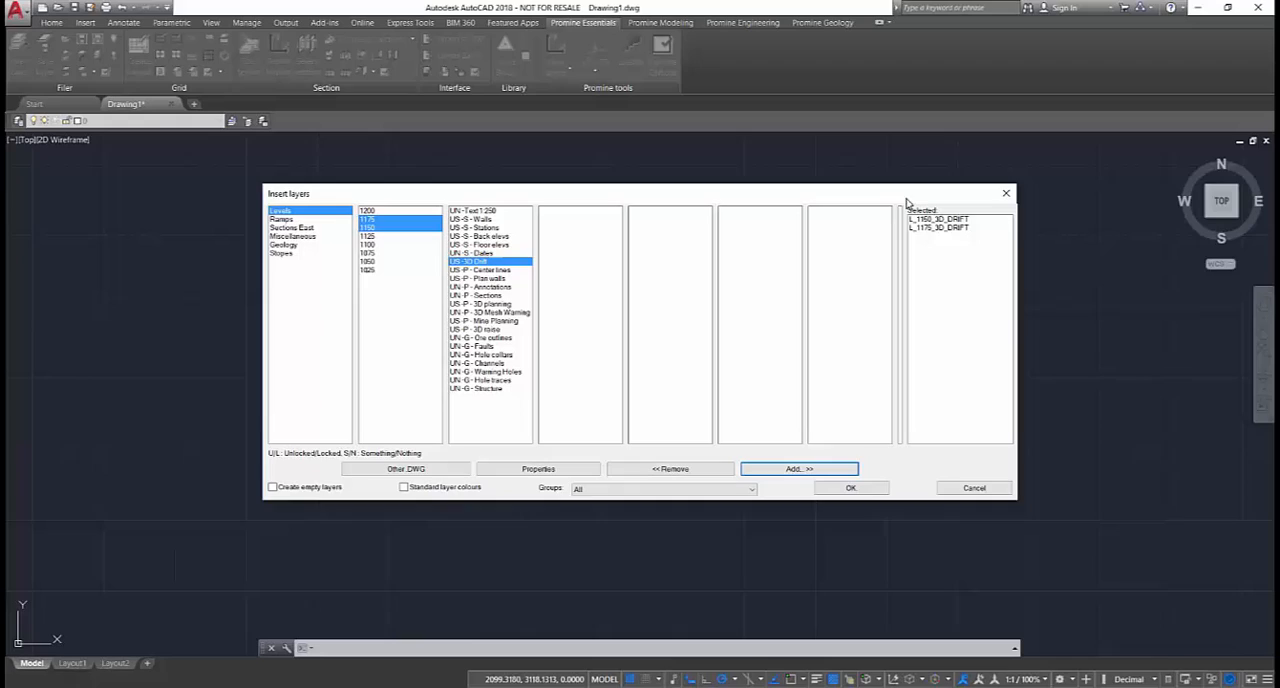
{"action": "left_click", "coordinate": [850, 488]}
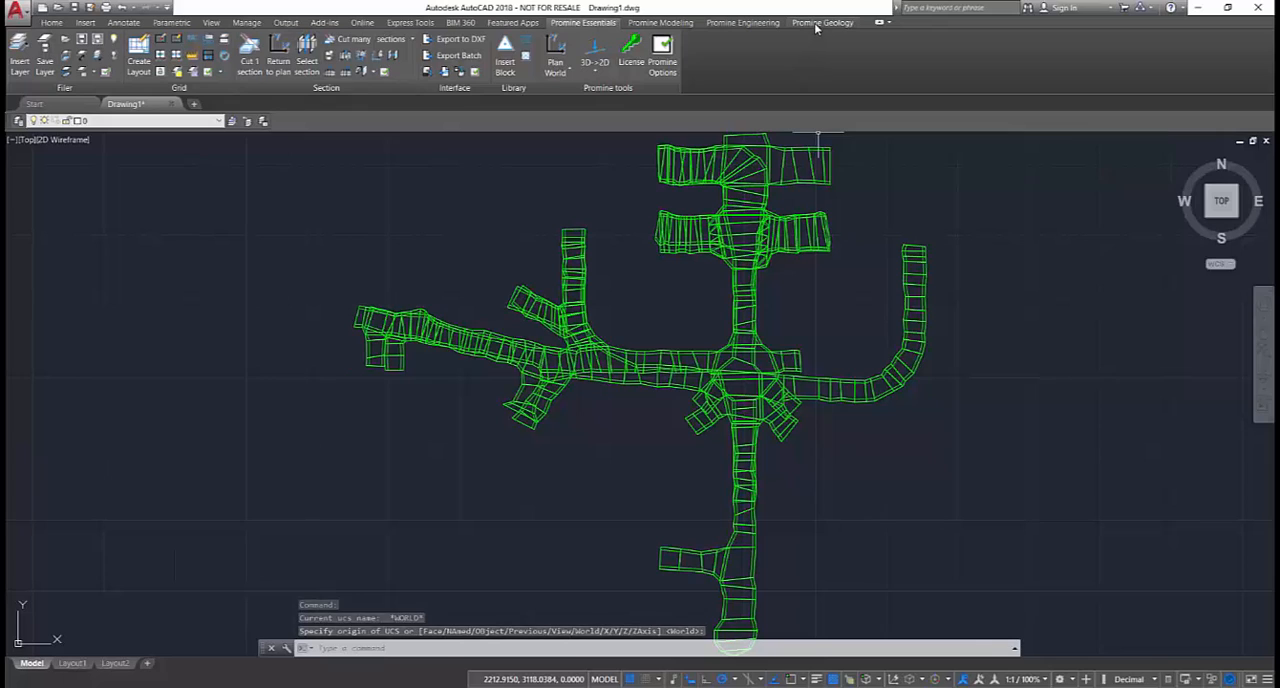
Step: Insert all 103 diamond drill holes with Insert Holes set to All
{"action": "left_click", "coordinate": [821, 22]}
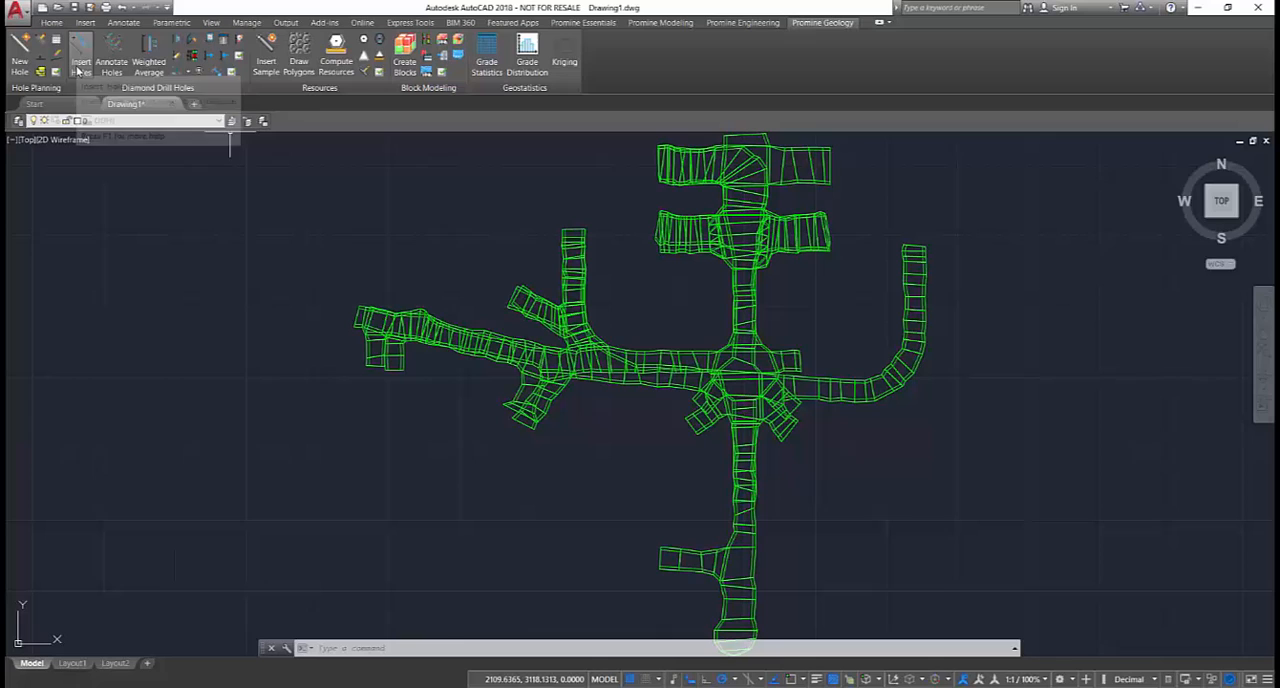
{"action": "left_click", "coordinate": [80, 65]}
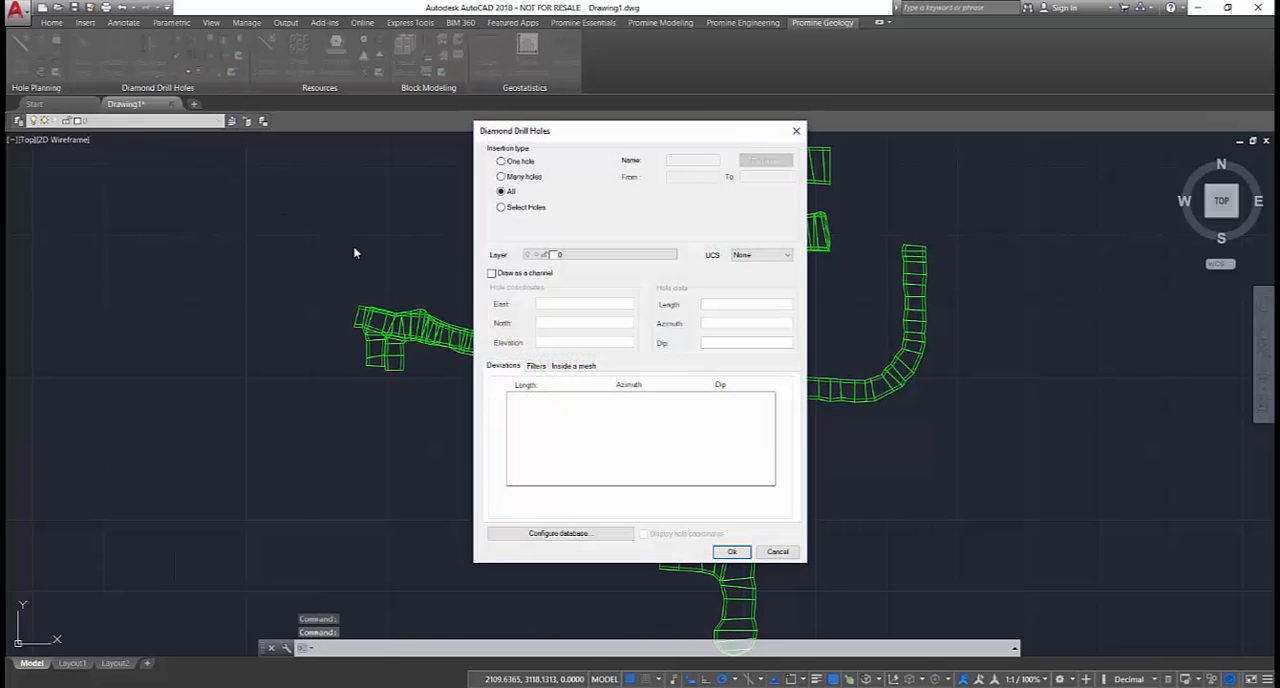
{"action": "left_click", "coordinate": [732, 551]}
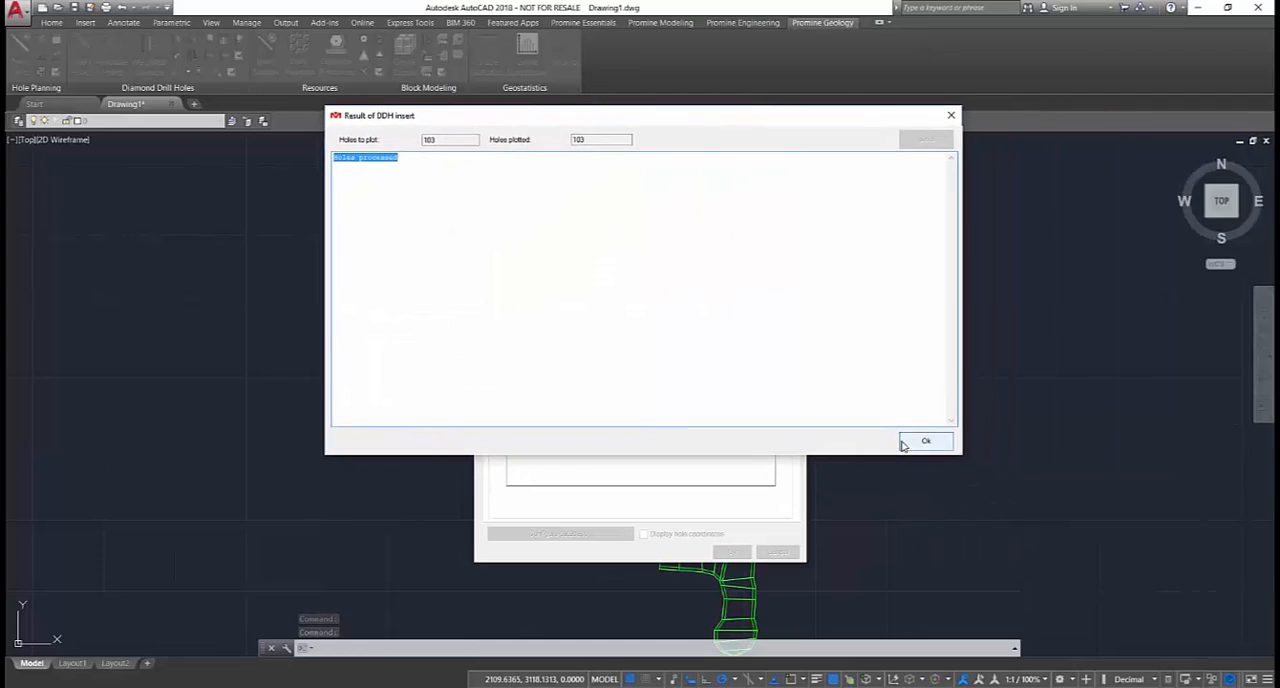
{"action": "left_click", "coordinate": [924, 441]}
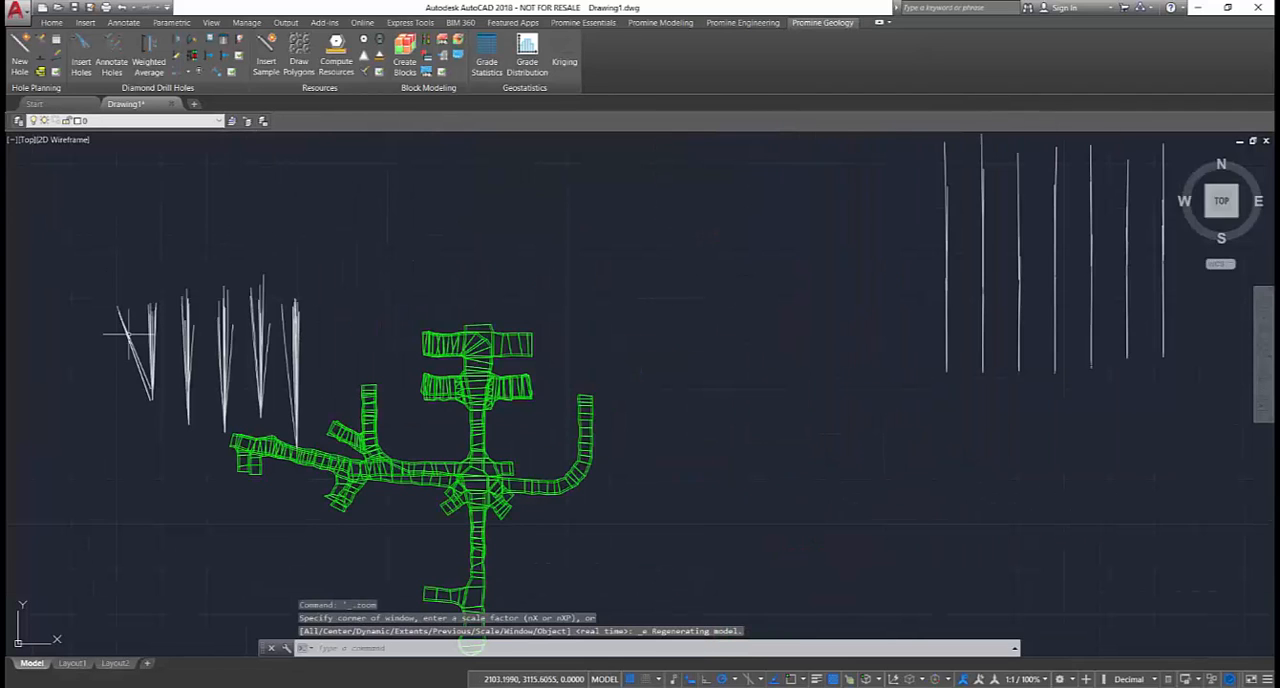
Step: Add Au-coloured weighted-average composite cylinders to the drill holes and start a boundary polyline
{"action": "left_click", "coordinate": [148, 55]}
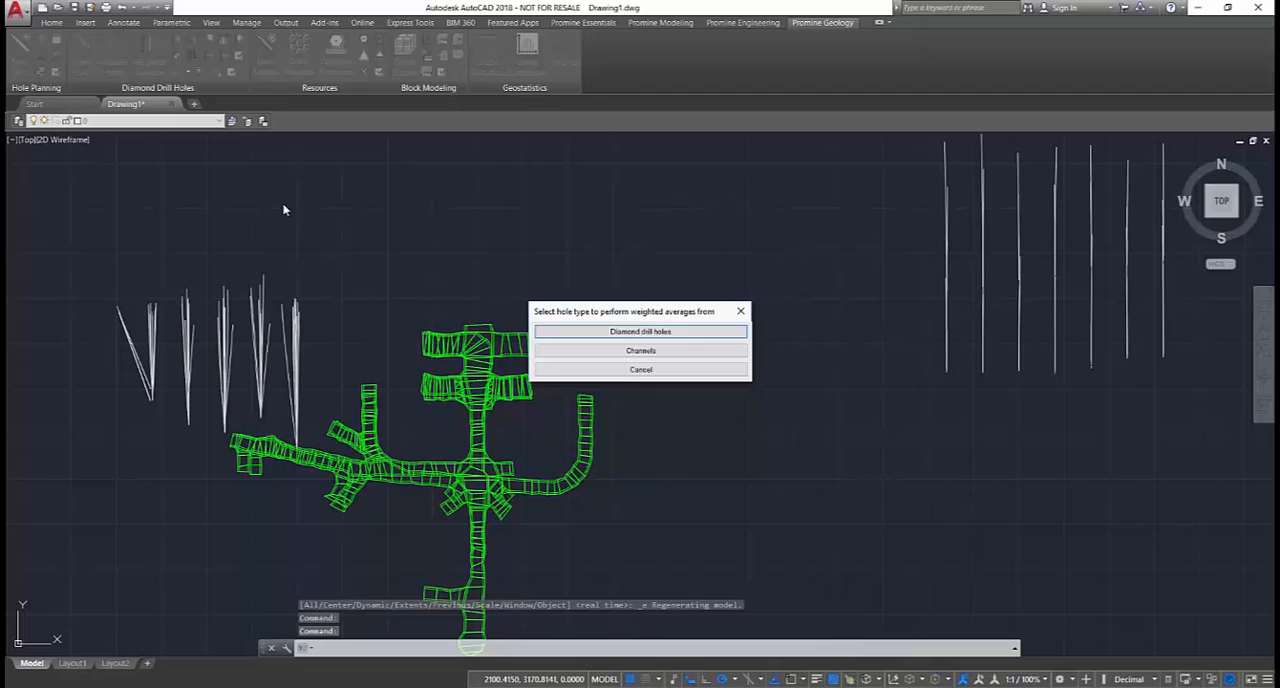
{"action": "left_click", "coordinate": [640, 331]}
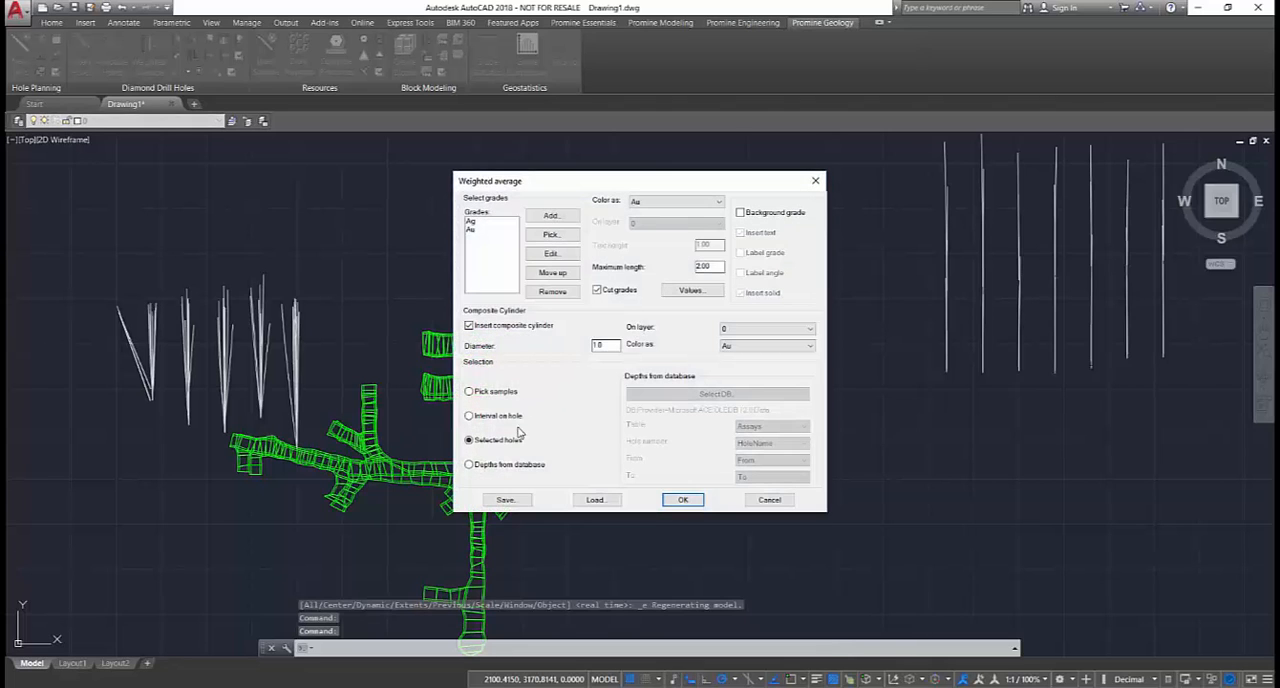
{"action": "left_click", "coordinate": [683, 499]}
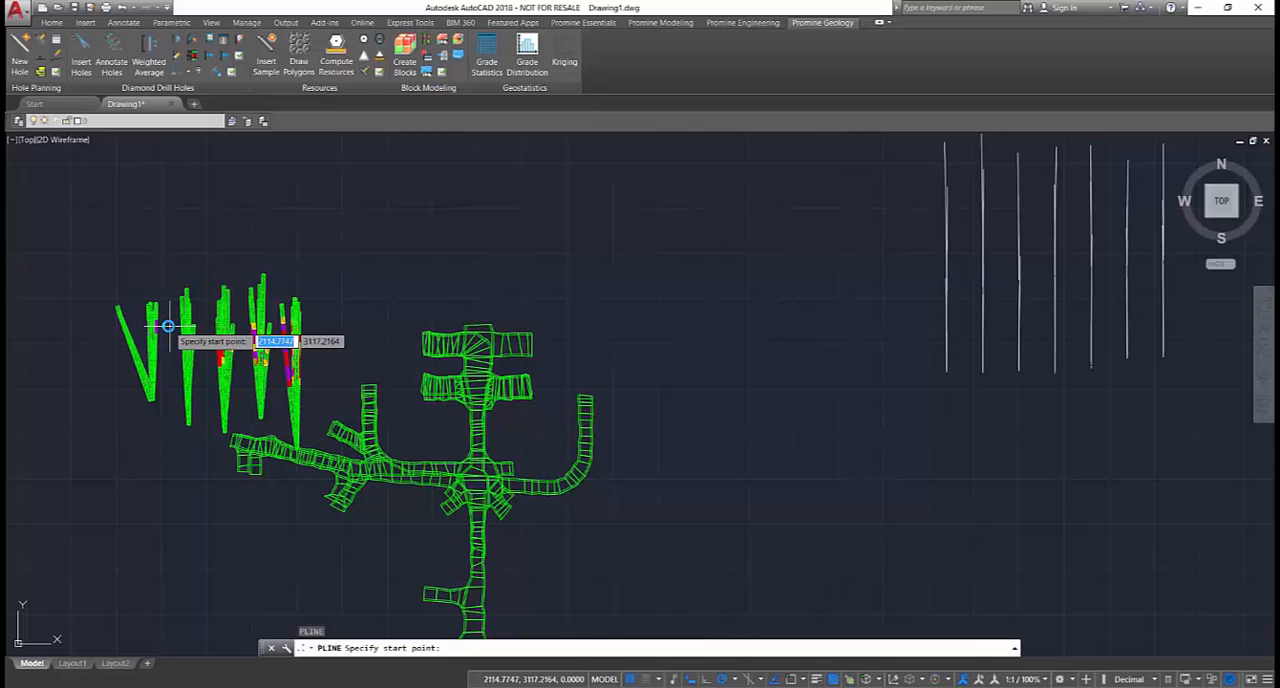
{"action": "left_click", "coordinate": [167, 325]}
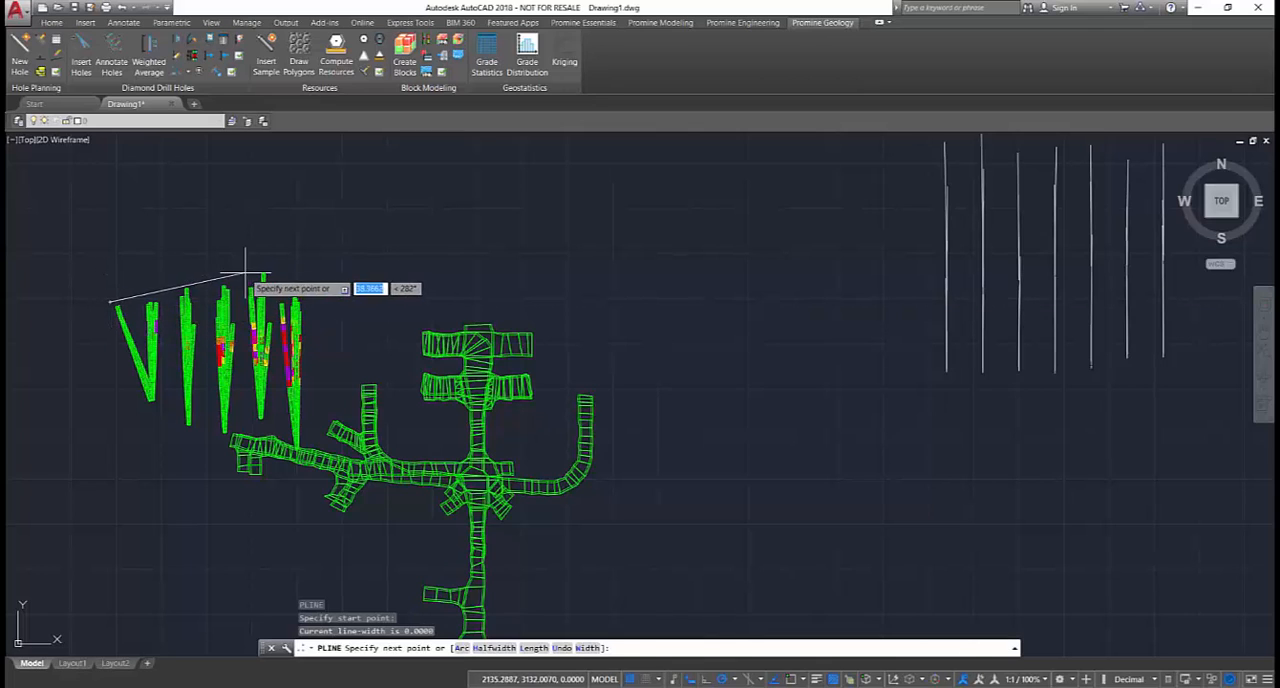
Step: Close the boundary around the western holes, using drawing composites and a colour-code grade
{"action": "left_click", "coordinate": [315, 308]}
{"action": "type", "text": "c"}
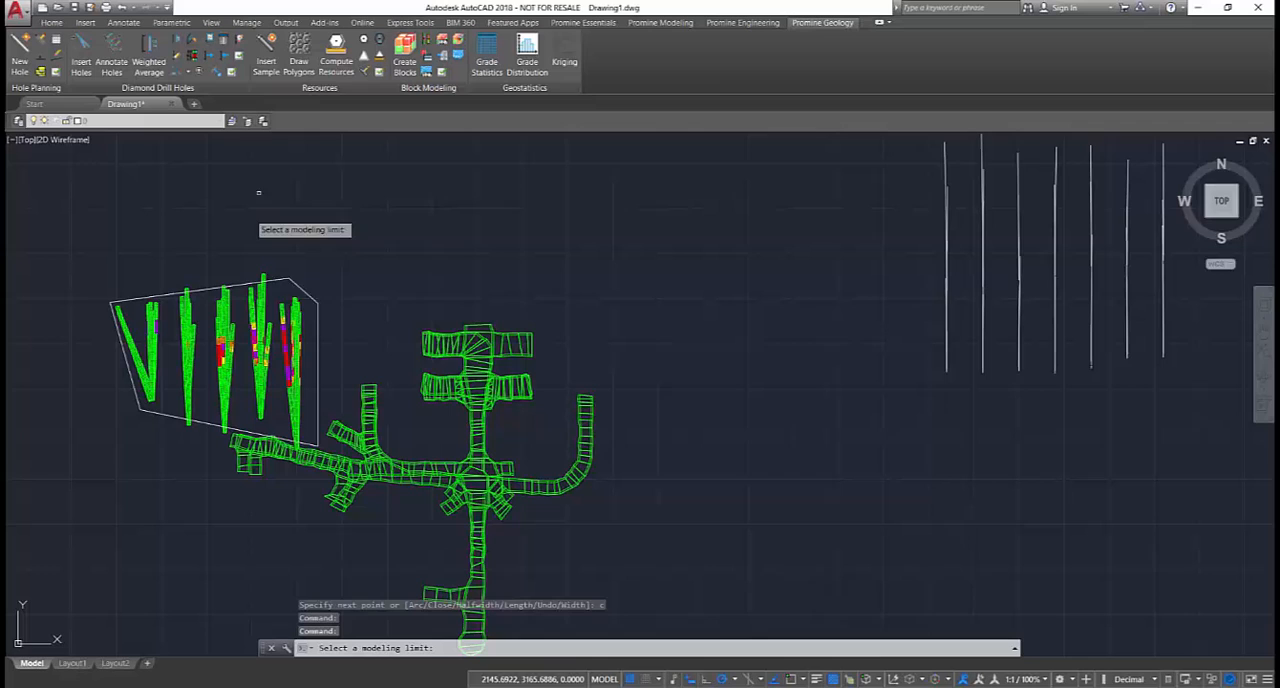
{"action": "mouse_move", "coordinate": [315, 330]}
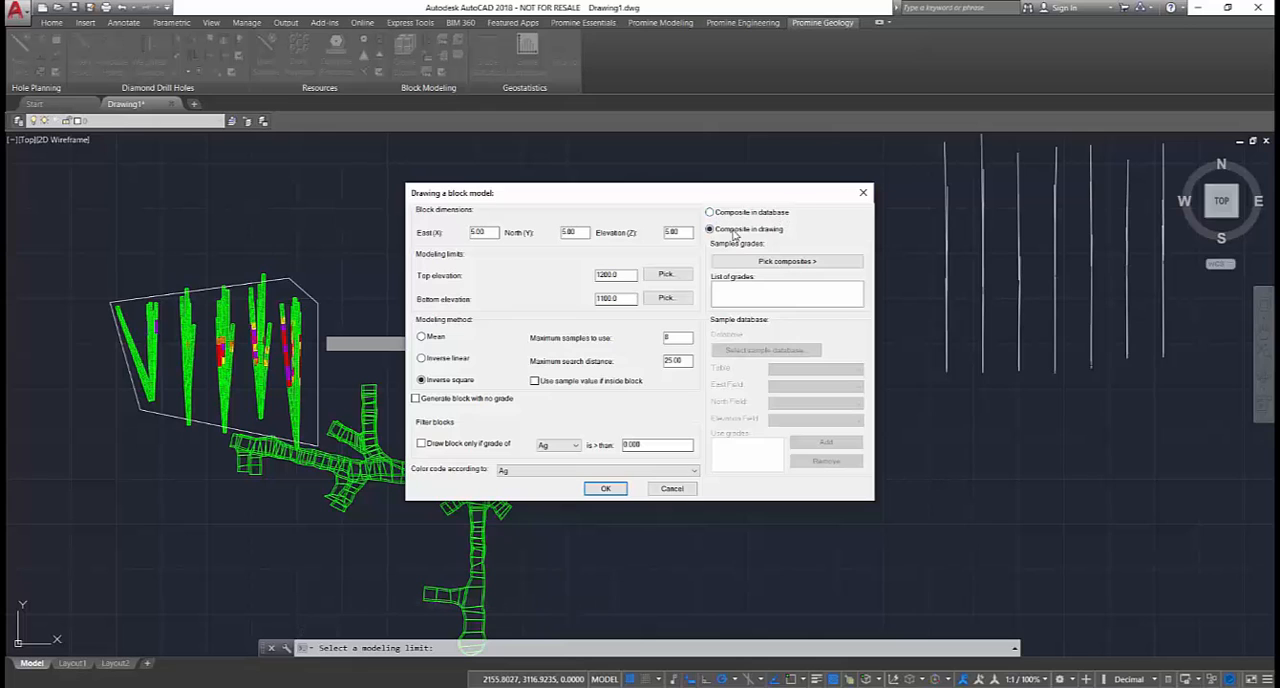
{"action": "left_click", "coordinate": [605, 488]}
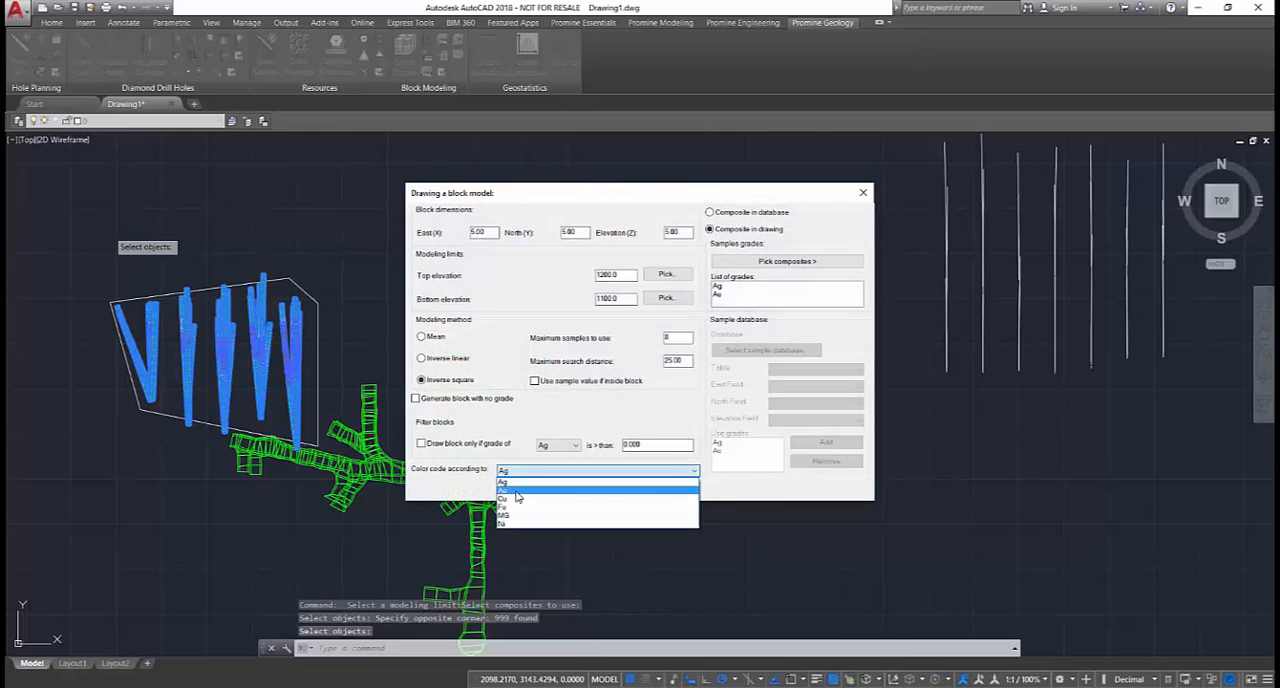
{"action": "left_click", "coordinate": [505, 497]}
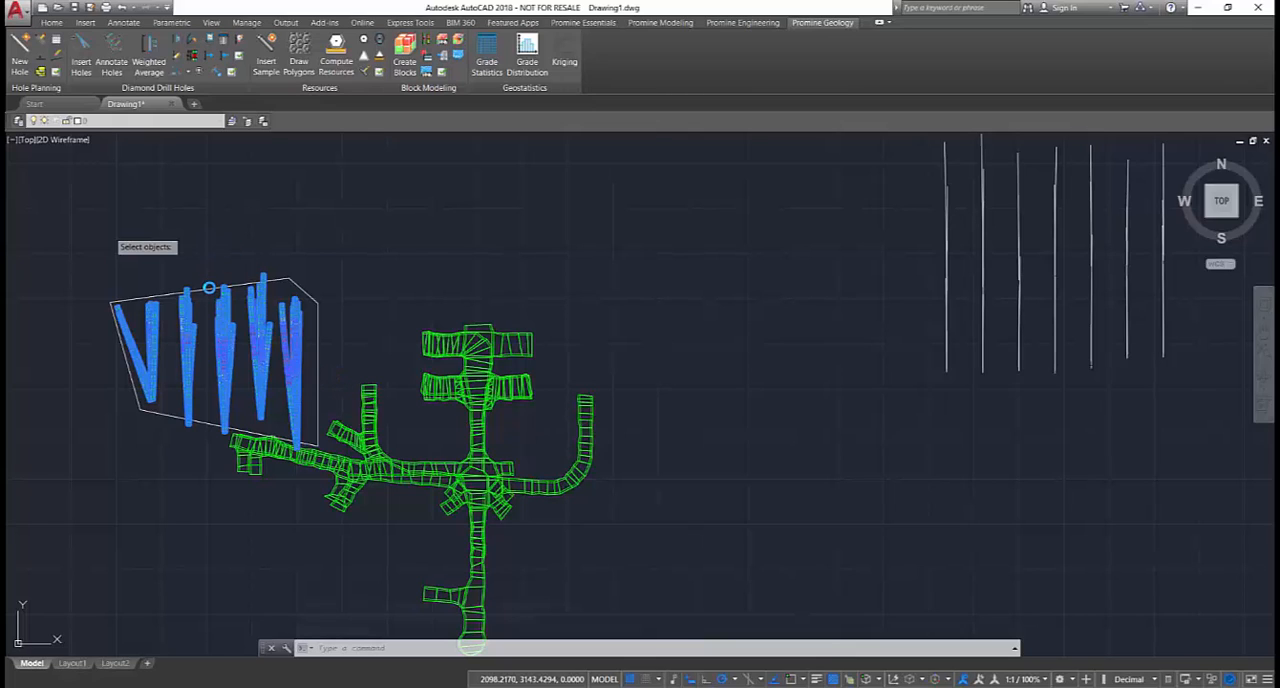
{"action": "mouse_move", "coordinate": [102, 217]}
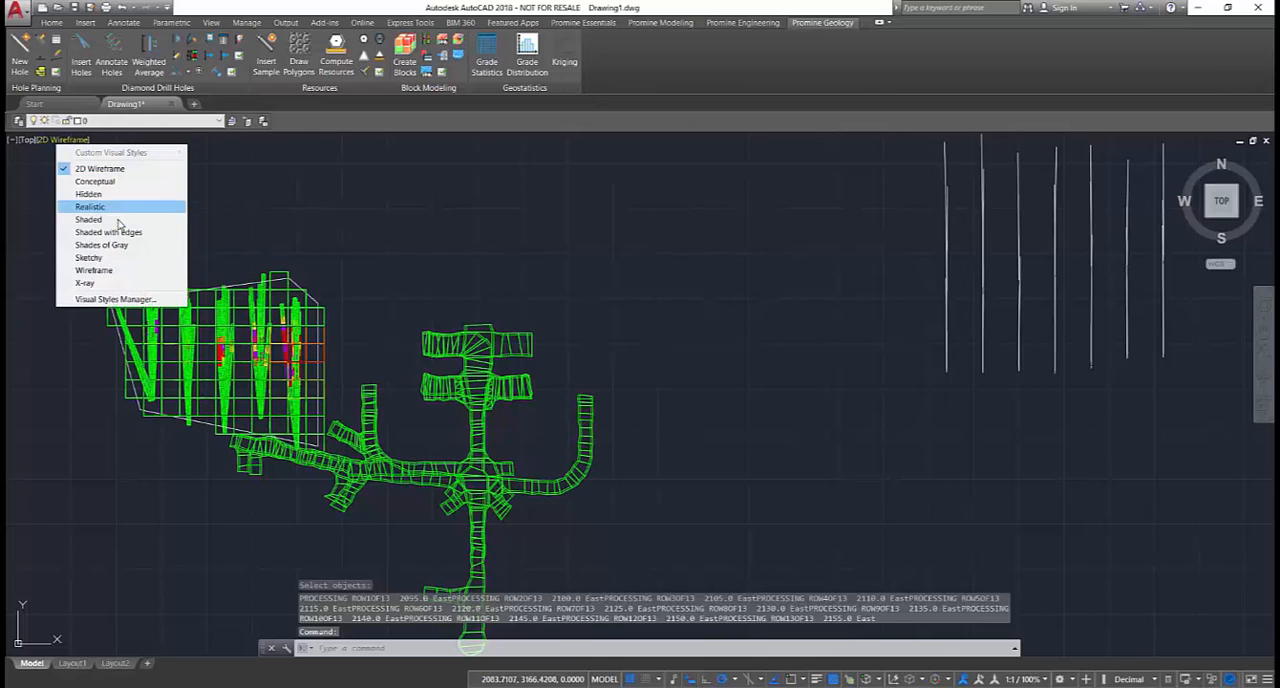
Step: Shade the block model and drifts with edges and orbit to inspect them in 3D
{"action": "left_click", "coordinate": [108, 231]}
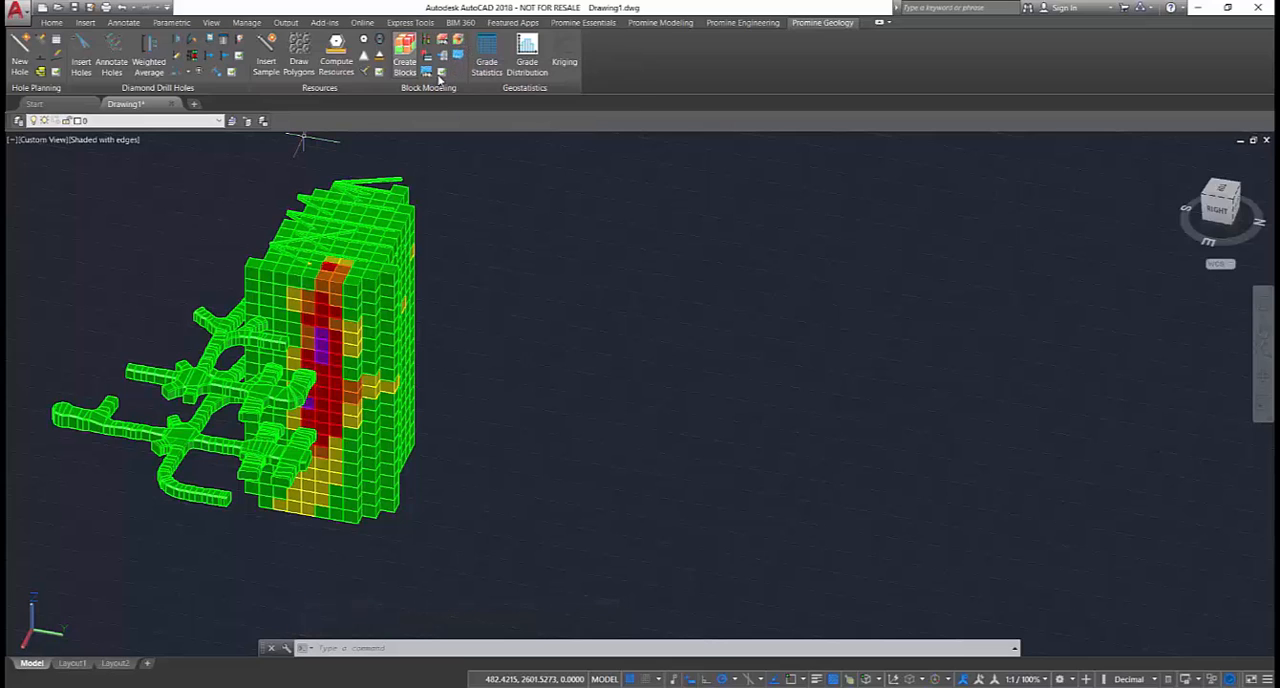
{"action": "left_click", "coordinate": [582, 22]}
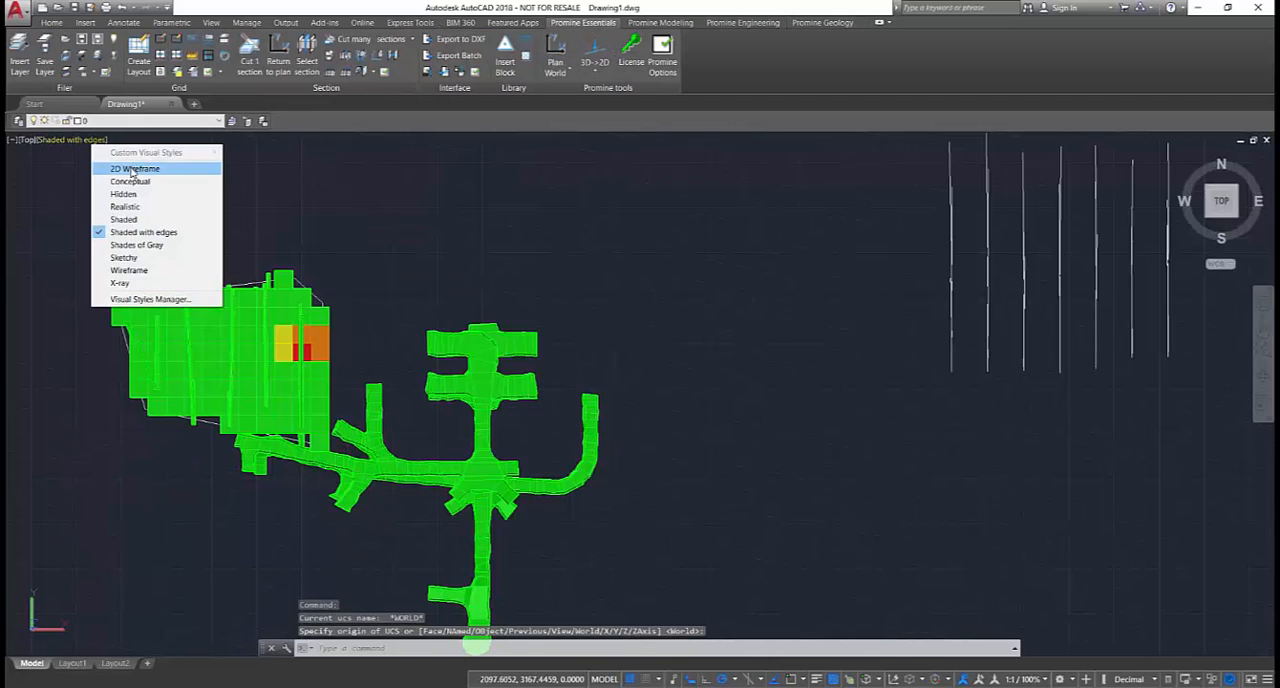
Step: Cut east-looking sections SEC1E to SEC3E, 2 apart, previewing before creating them
{"action": "left_click", "coordinate": [134, 168]}
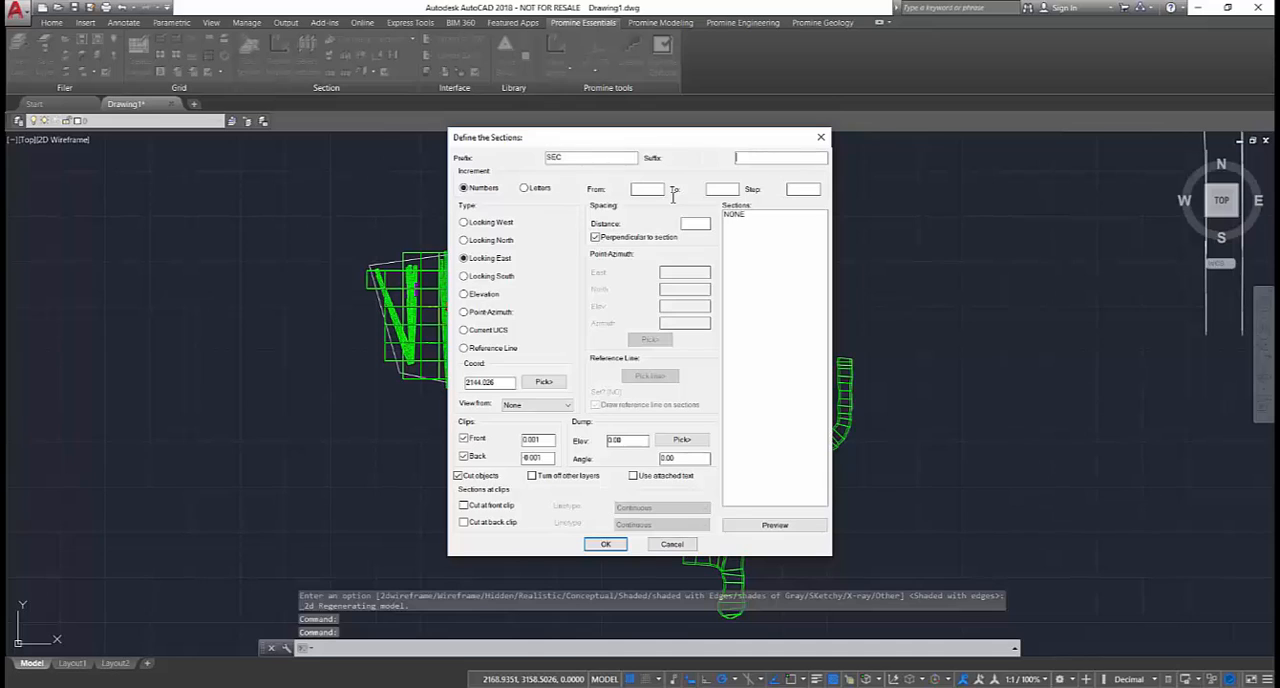
{"action": "type", "text": "E"}
{"action": "left_click", "coordinate": [722, 189]}
{"action": "type", "text": "3"}
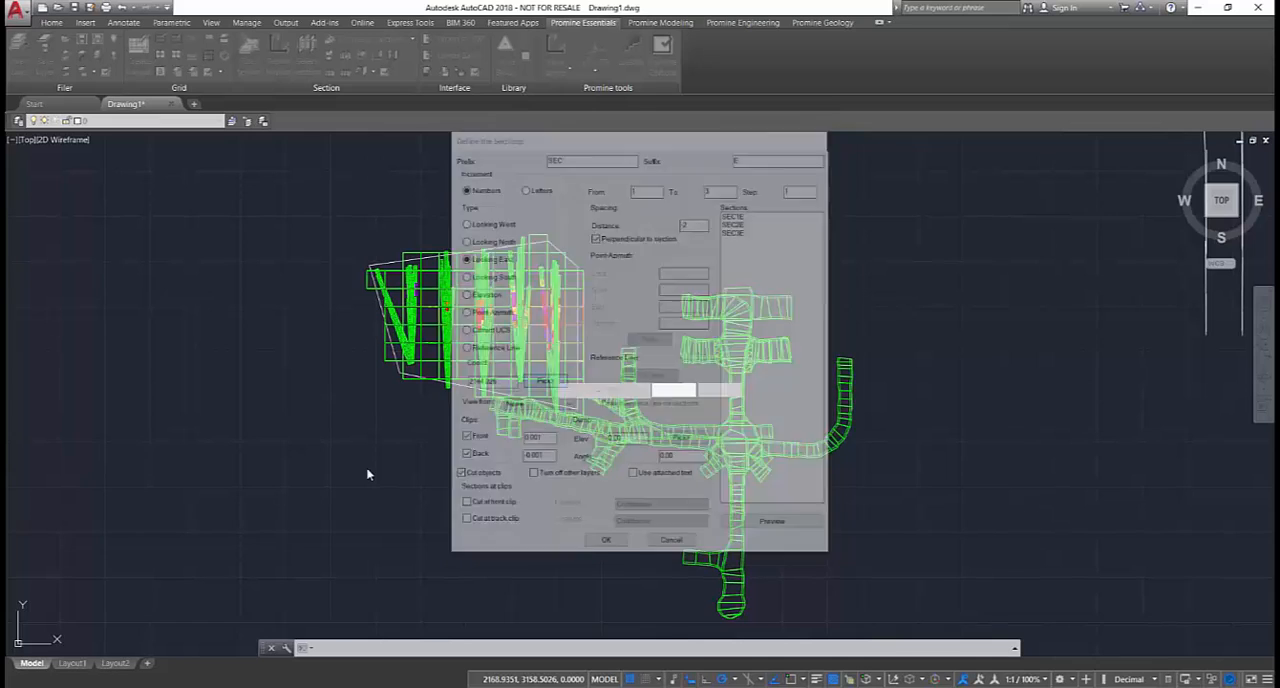
{"action": "left_click", "coordinate": [605, 539]}
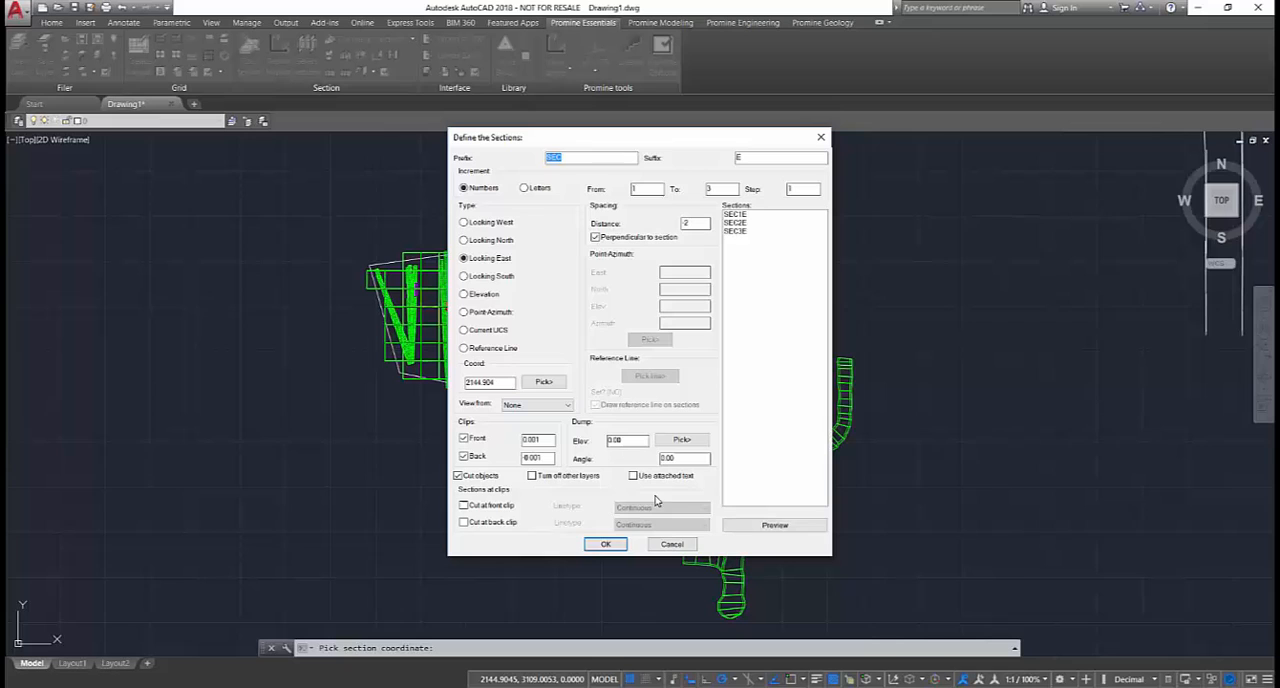
{"action": "left_click", "coordinate": [605, 543]}
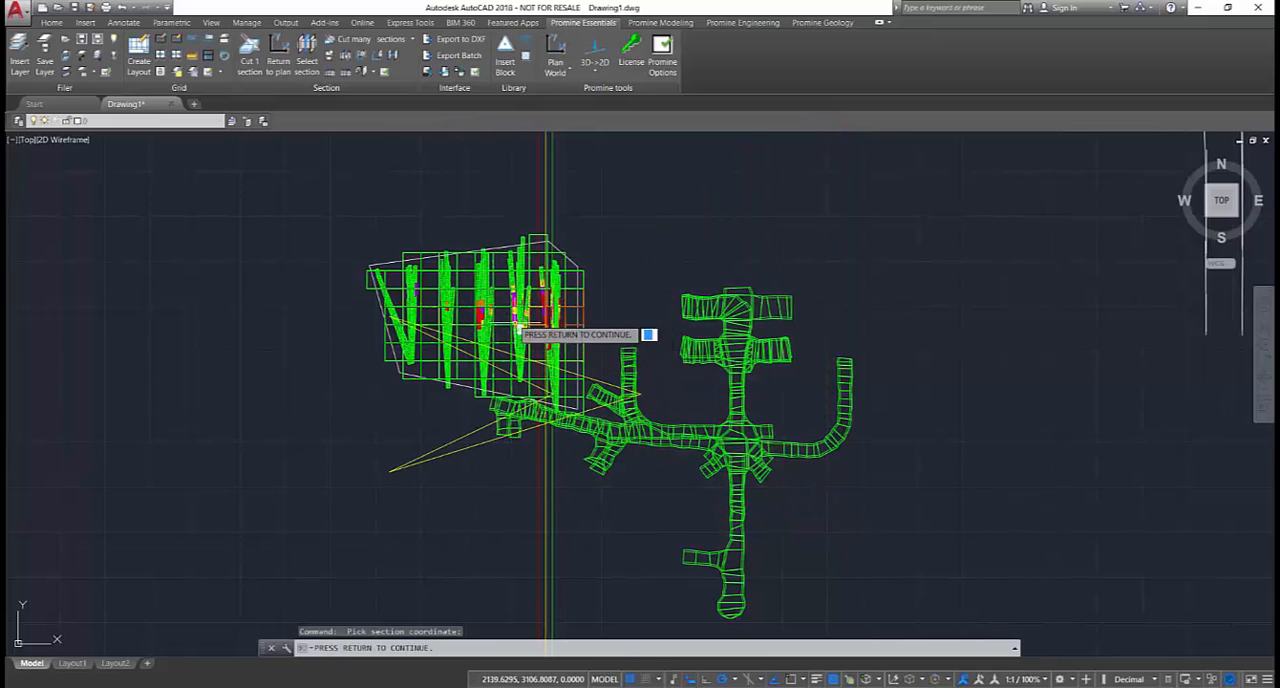
{"action": "key", "text": "Return"}
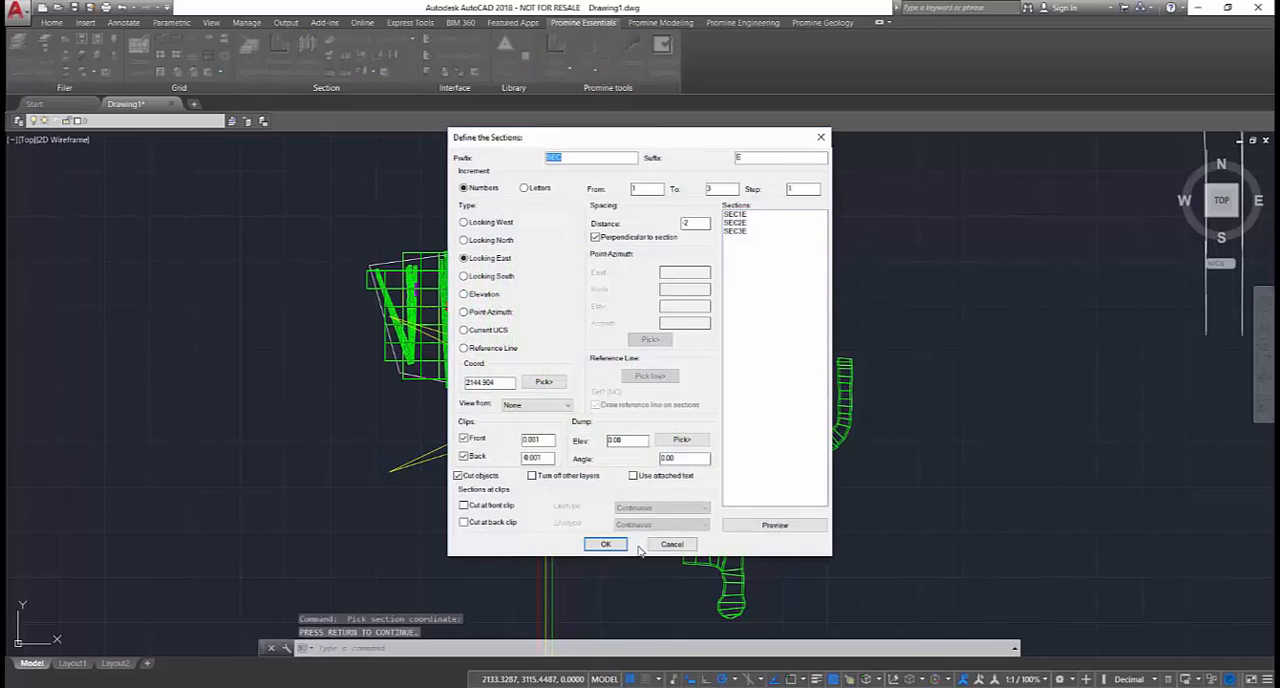
{"action": "left_click", "coordinate": [605, 544]}
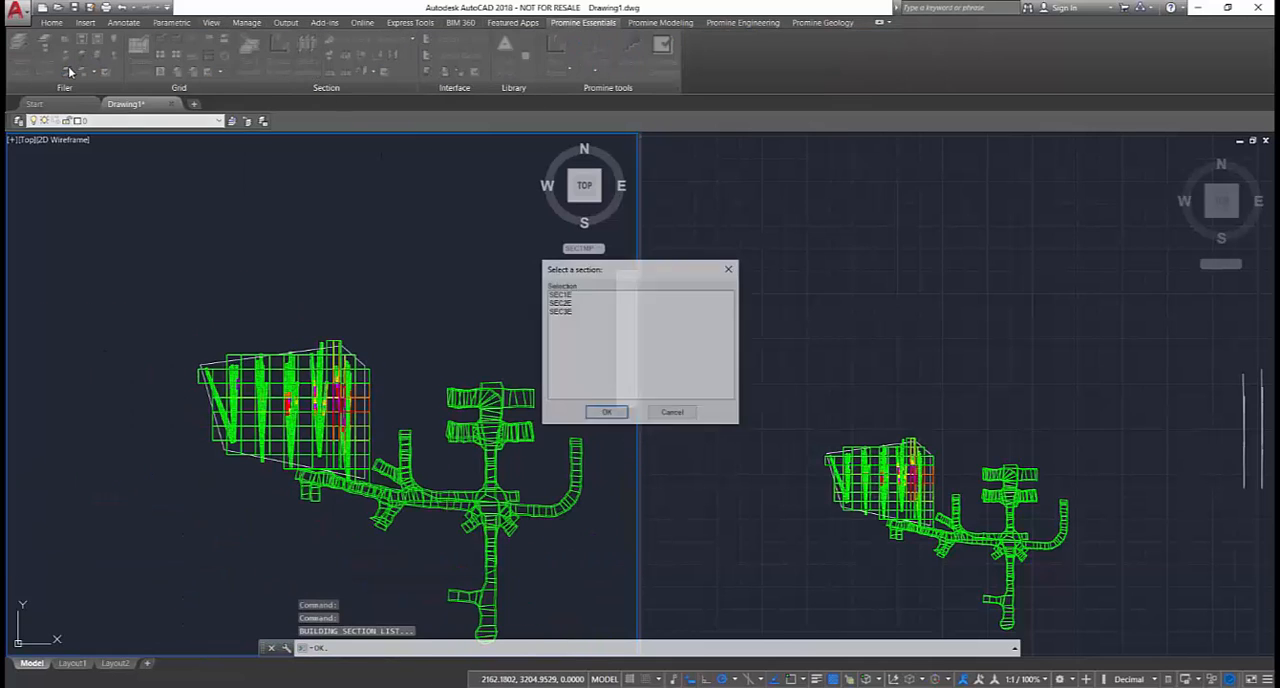
Step: Open section SEC1E from the Select a section dialog
{"action": "left_click", "coordinate": [606, 411]}
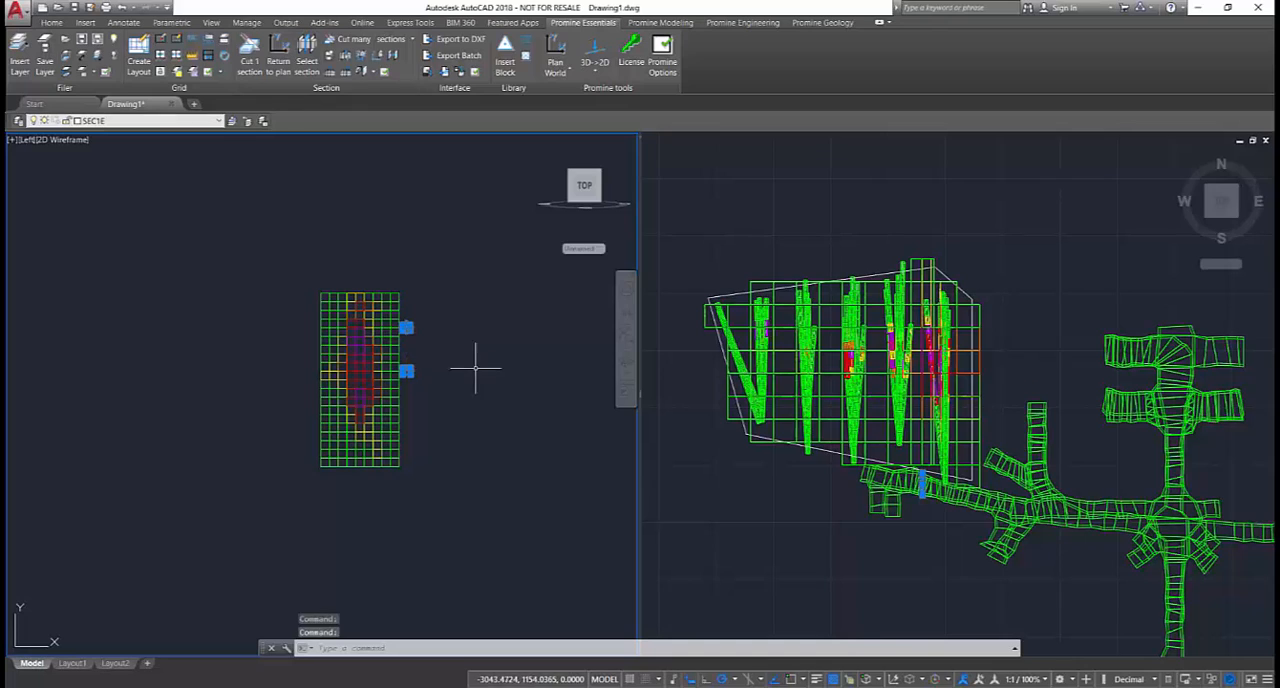
{"action": "mouse_move", "coordinate": [917, 330]}
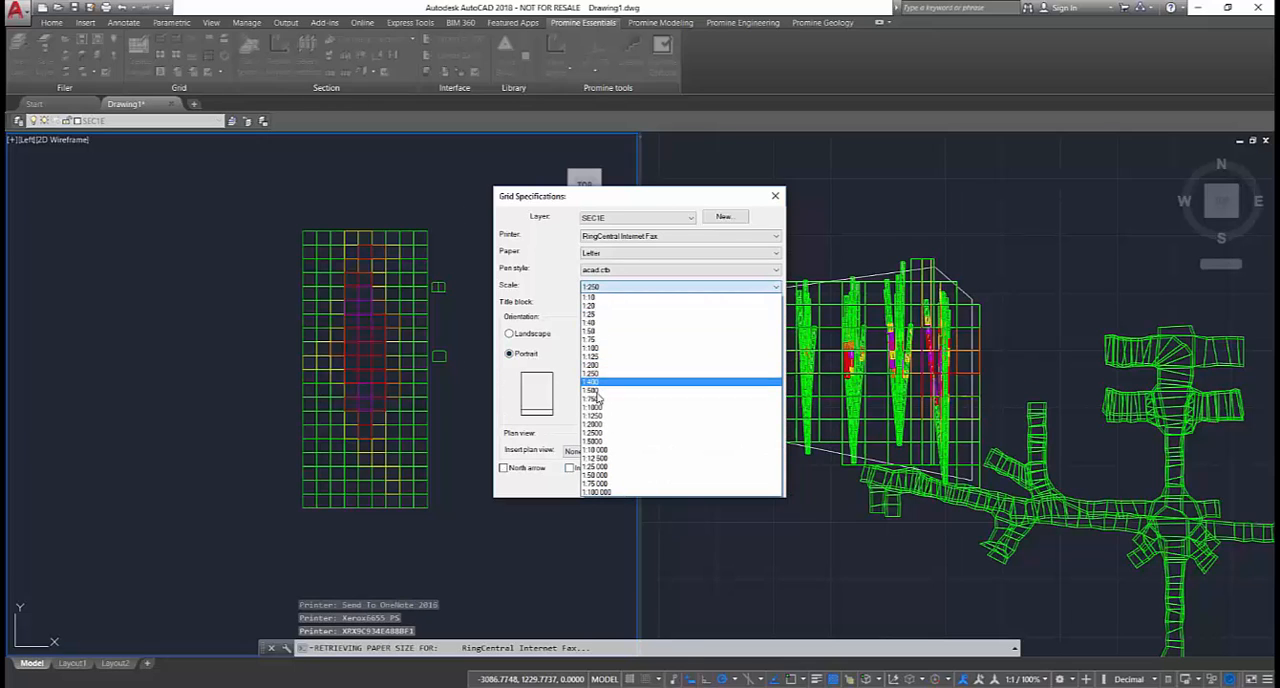
Step: Create a Letter portrait SEC1E layout at 1:500 scale
{"action": "left_click", "coordinate": [593, 389]}
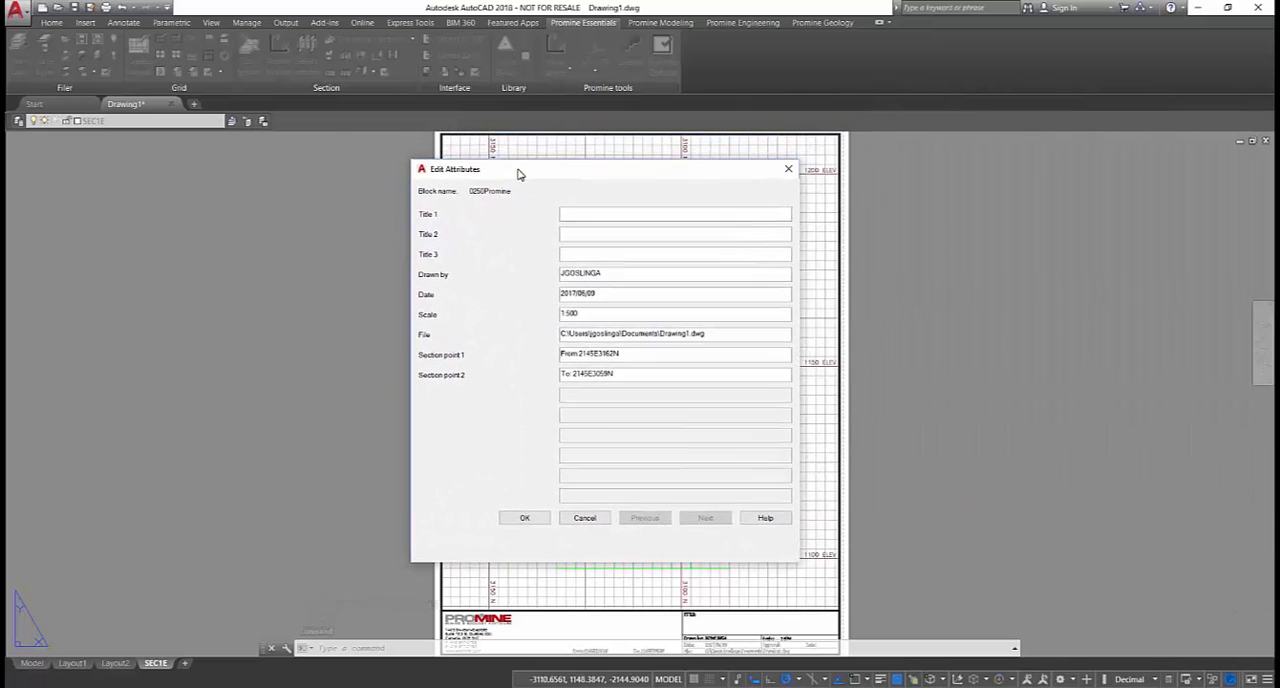
Step: Enter Title 1 'SEC1E' and Title 2 'Block Model' in the title block
{"action": "type", "text": "SEC1E"}
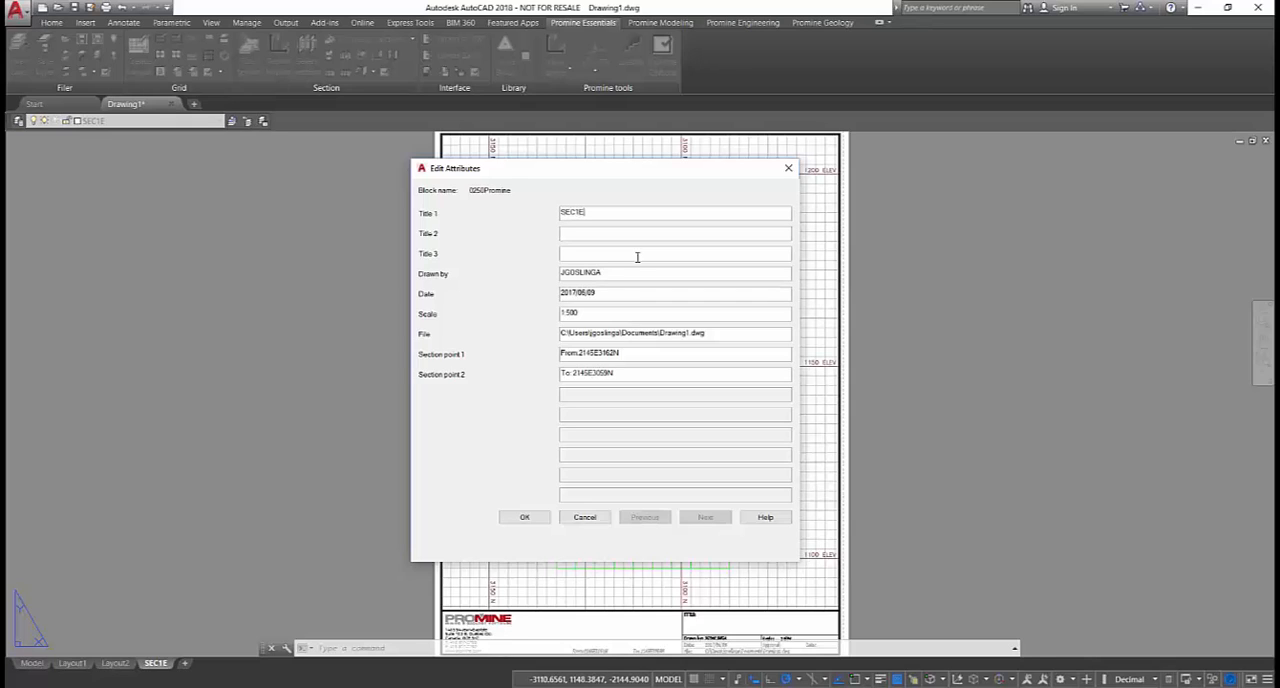
{"action": "type", "text": "Bi"}
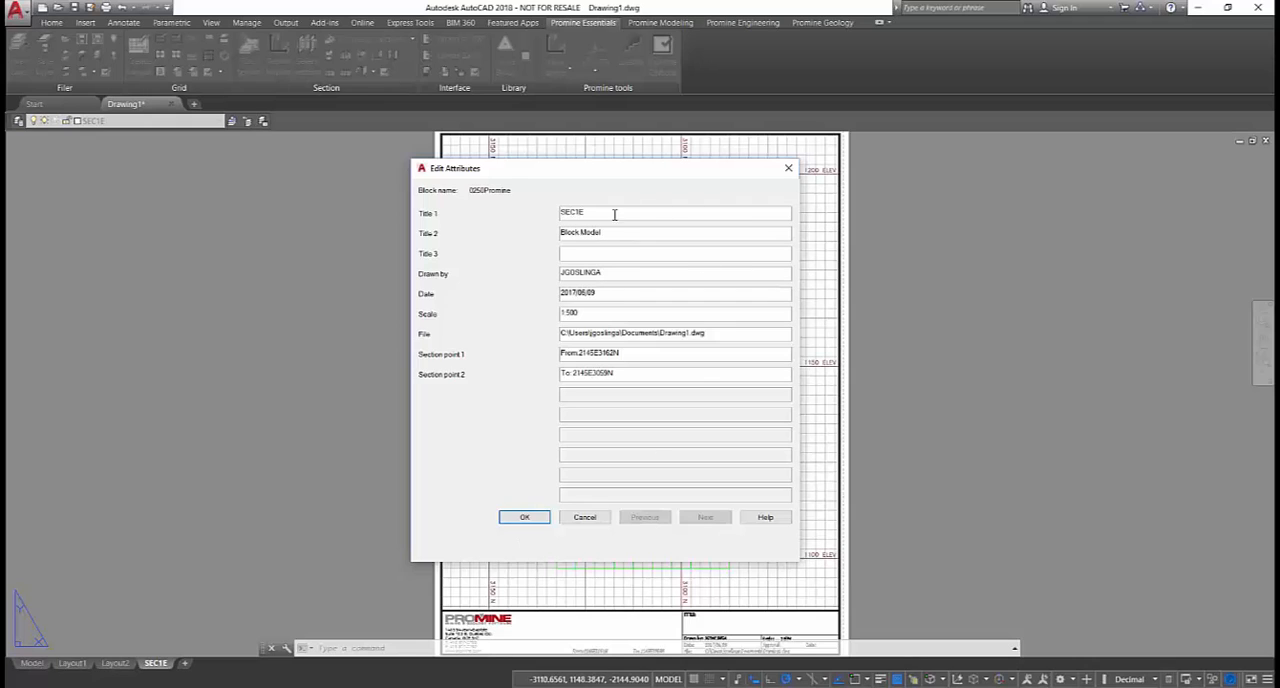
{"action": "left_click", "coordinate": [524, 517]}
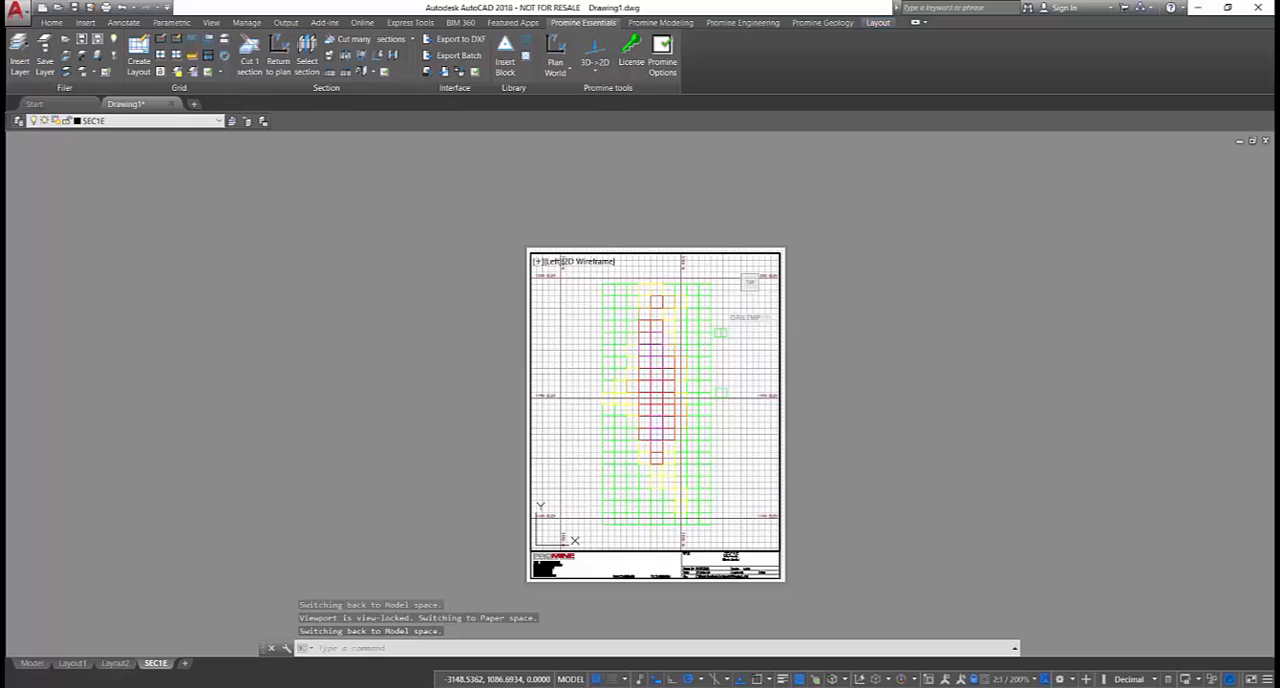
{"action": "mouse_move", "coordinate": [1183, 640]}
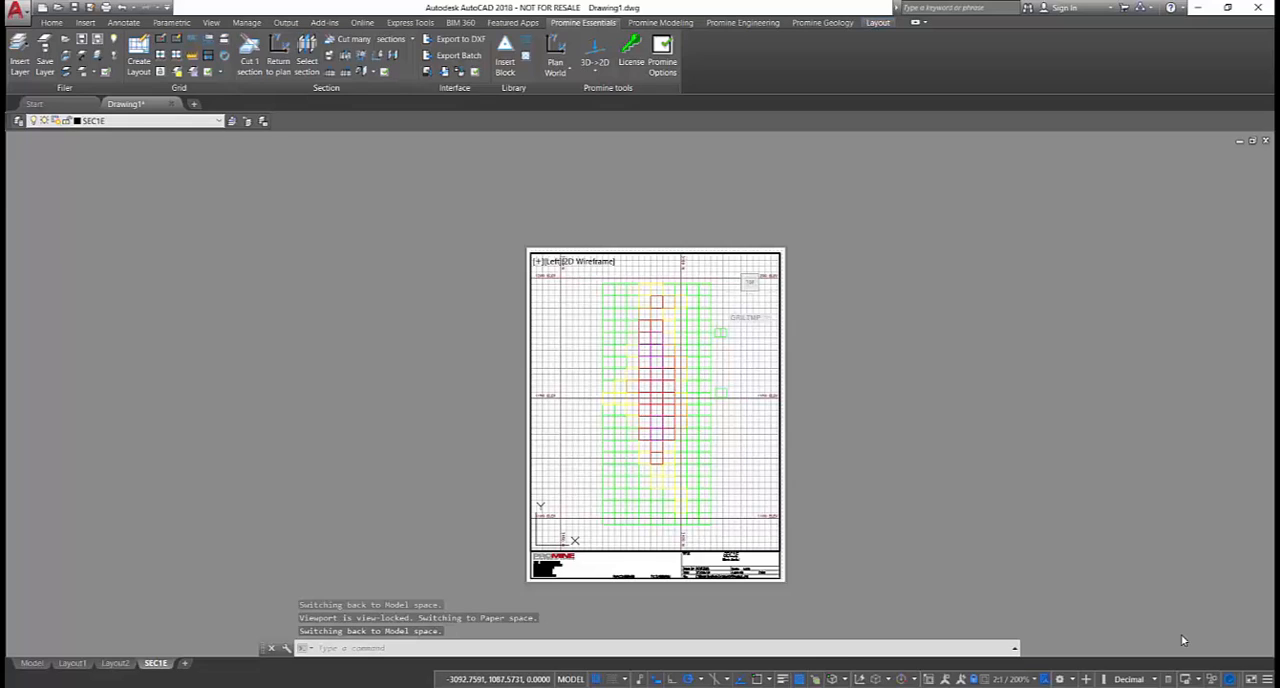